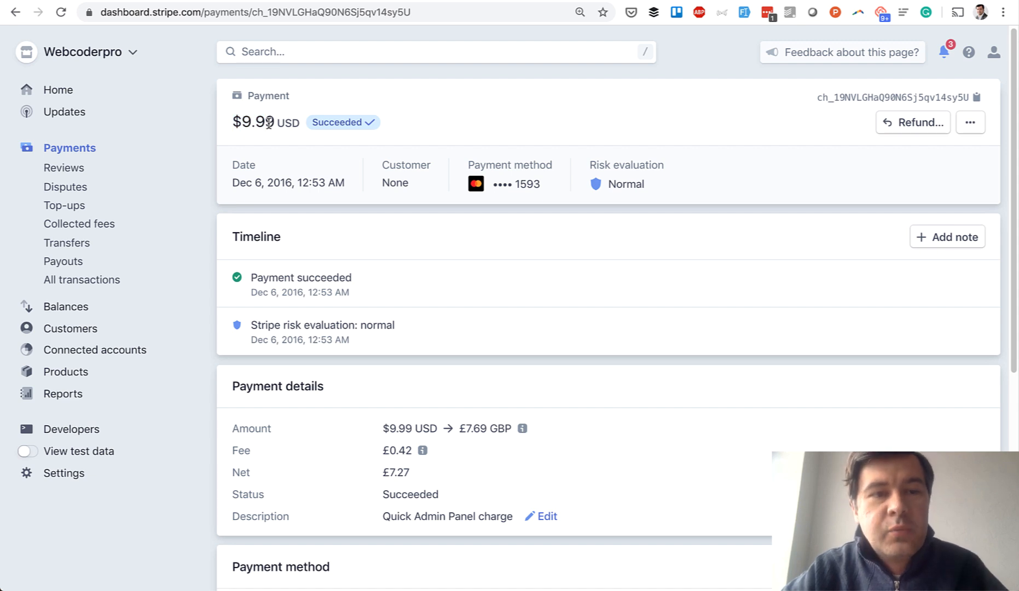
mouse_move(268, 131)
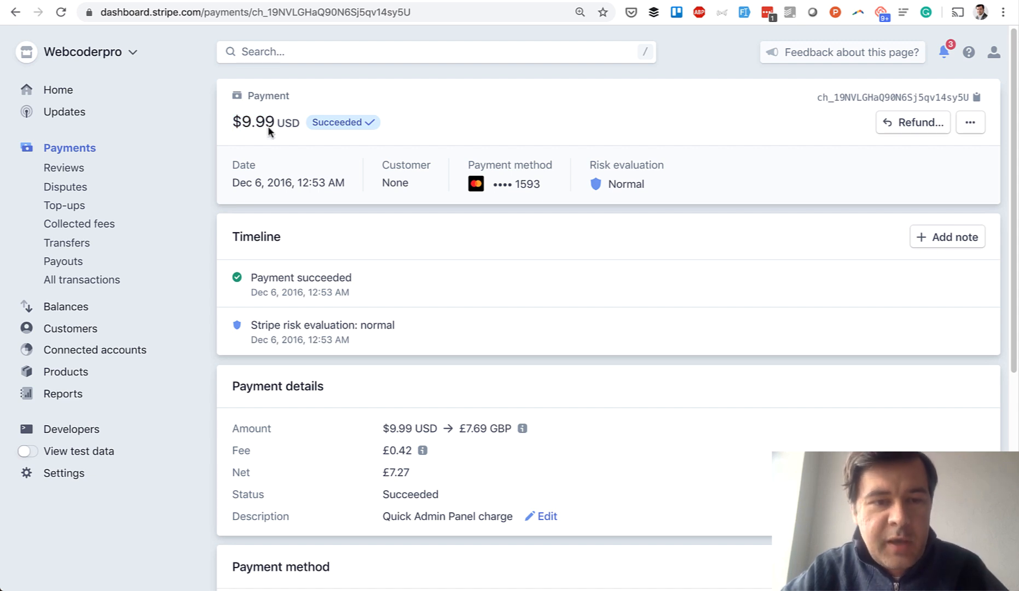
mouse_move(287, 182)
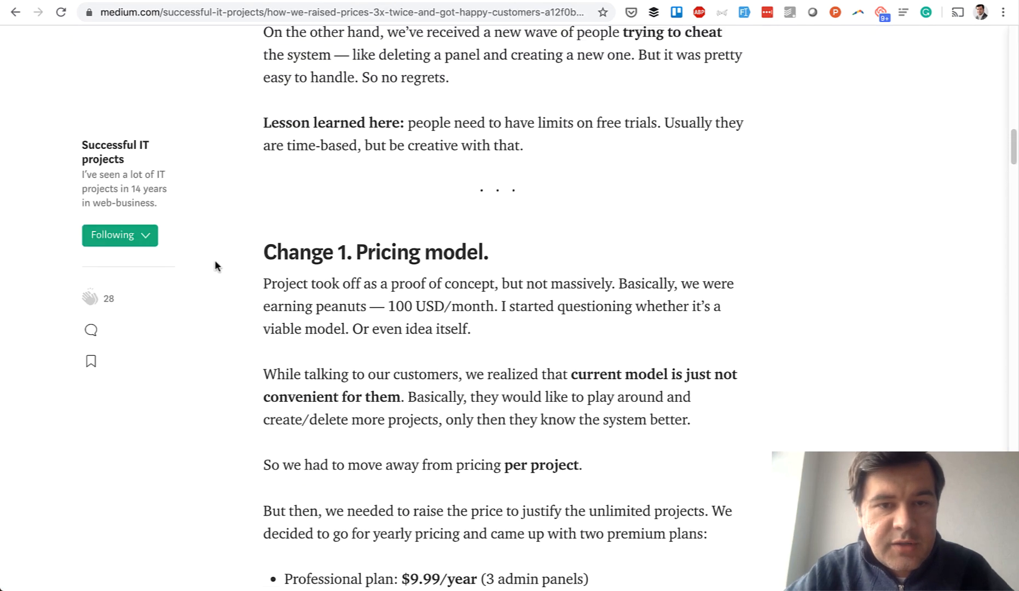
- Scroll from the article top past 'Change 1. Pricing model.' to the 100-to-500 USD revenue chart
scroll(up, 3)
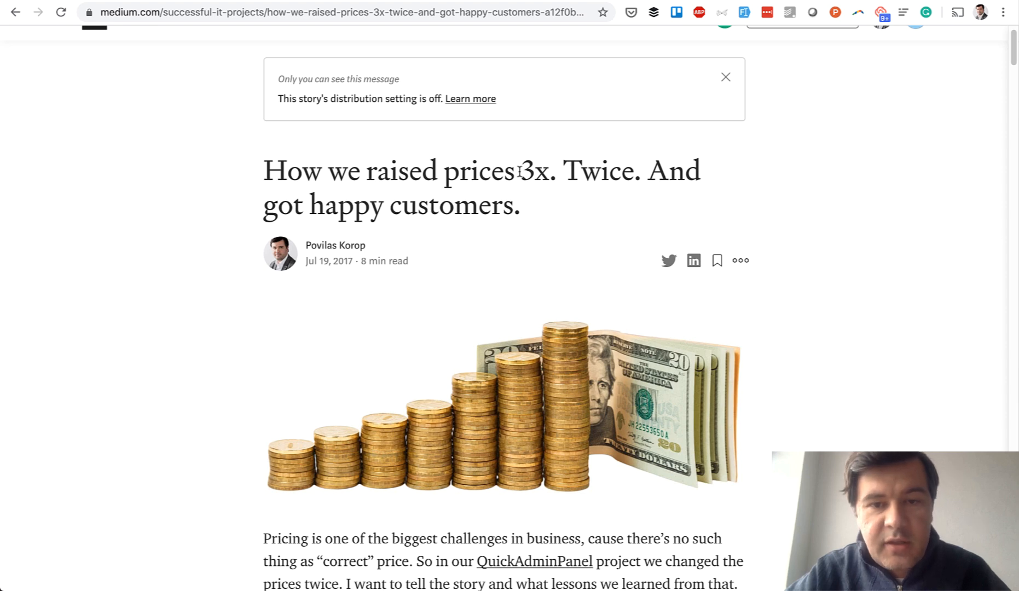
scroll(up, 3)
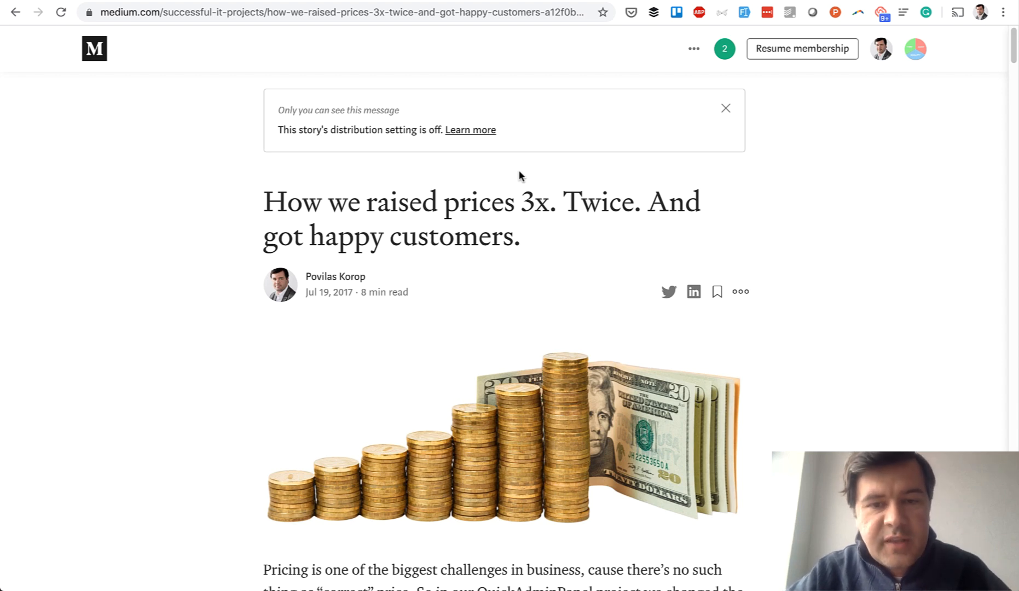
scroll(down, 3)
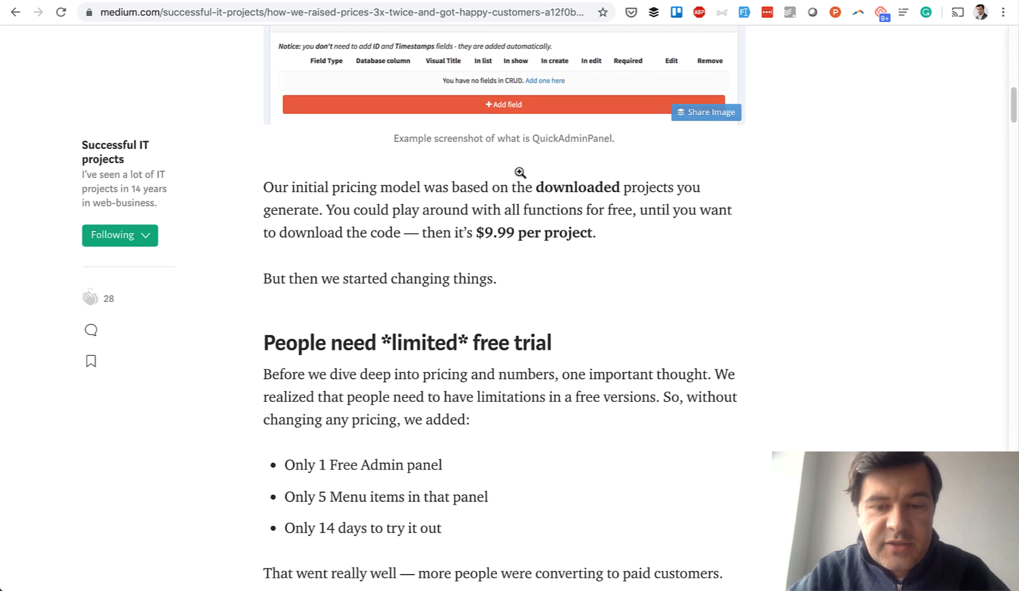
scroll(down, 3)
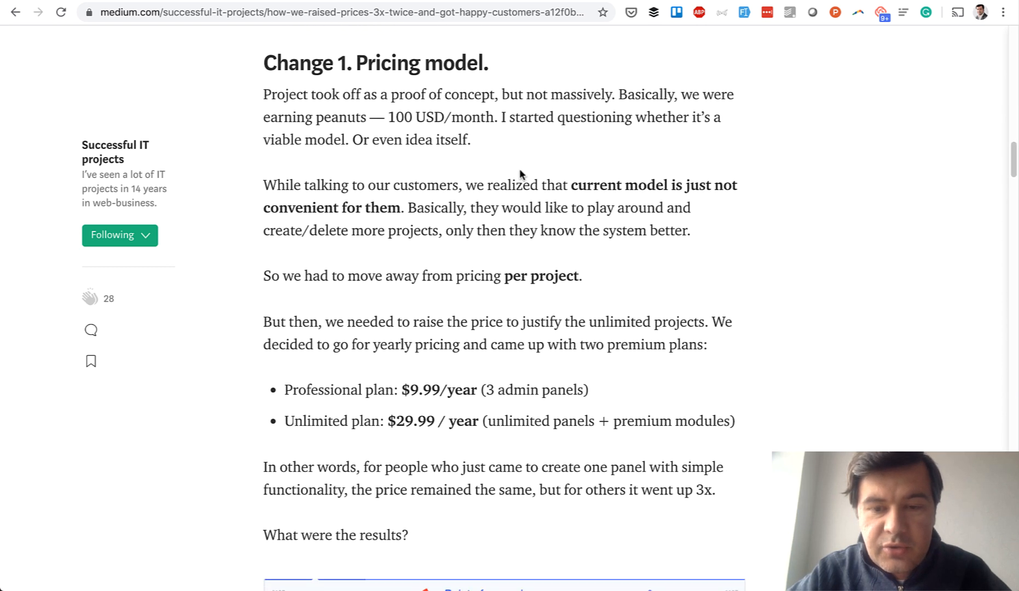
scroll(down, 3)
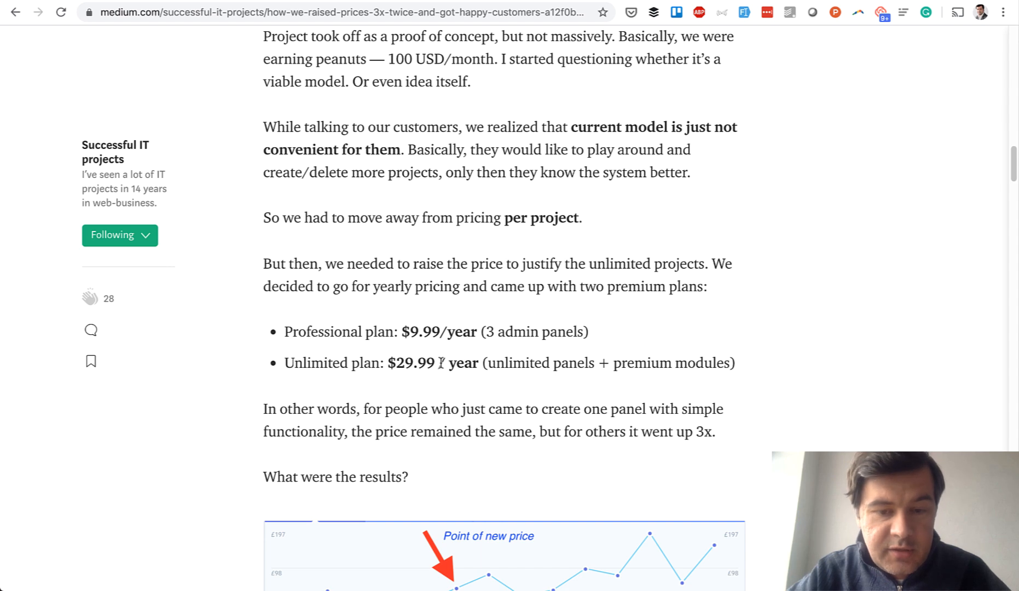
scroll(down, 3)
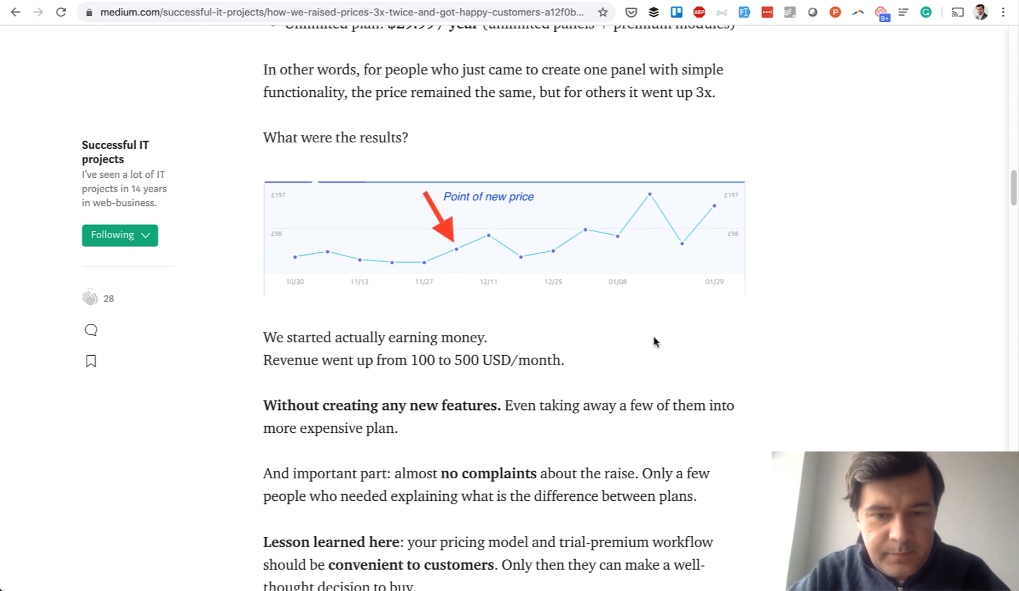
mouse_move(654, 198)
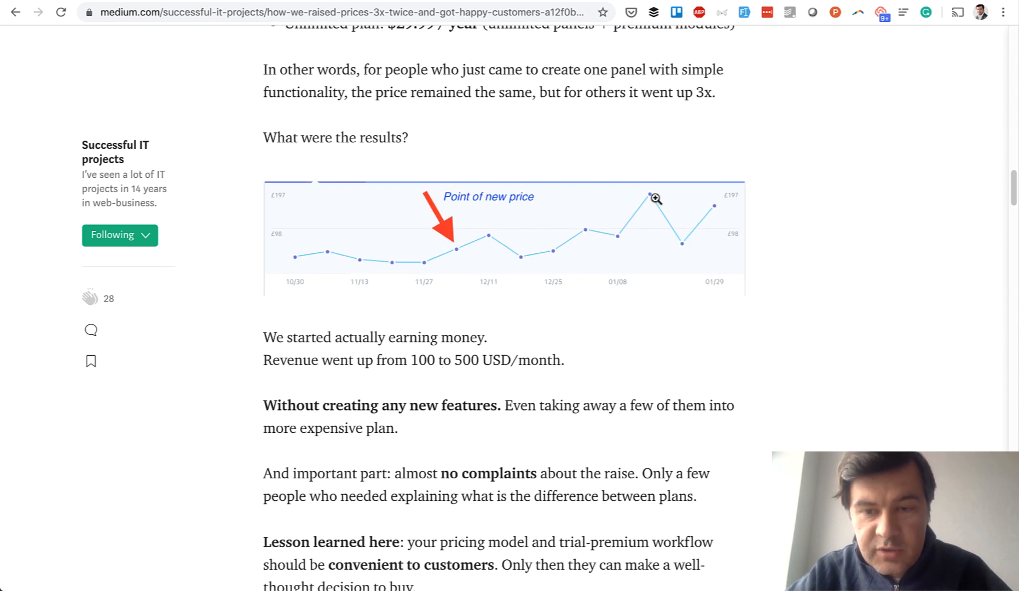
mouse_move(659, 269)
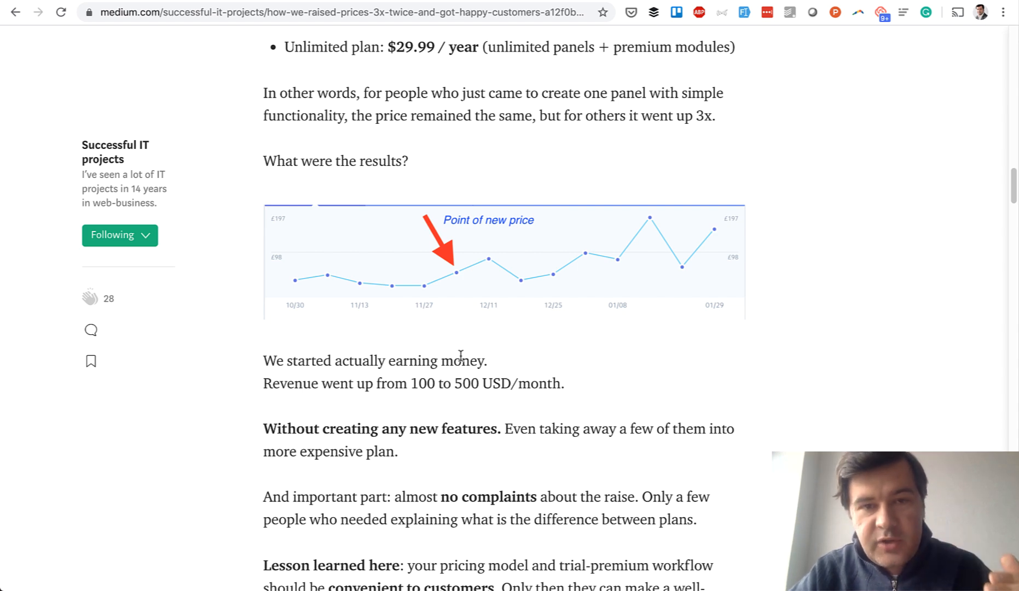
scroll(down, 3)
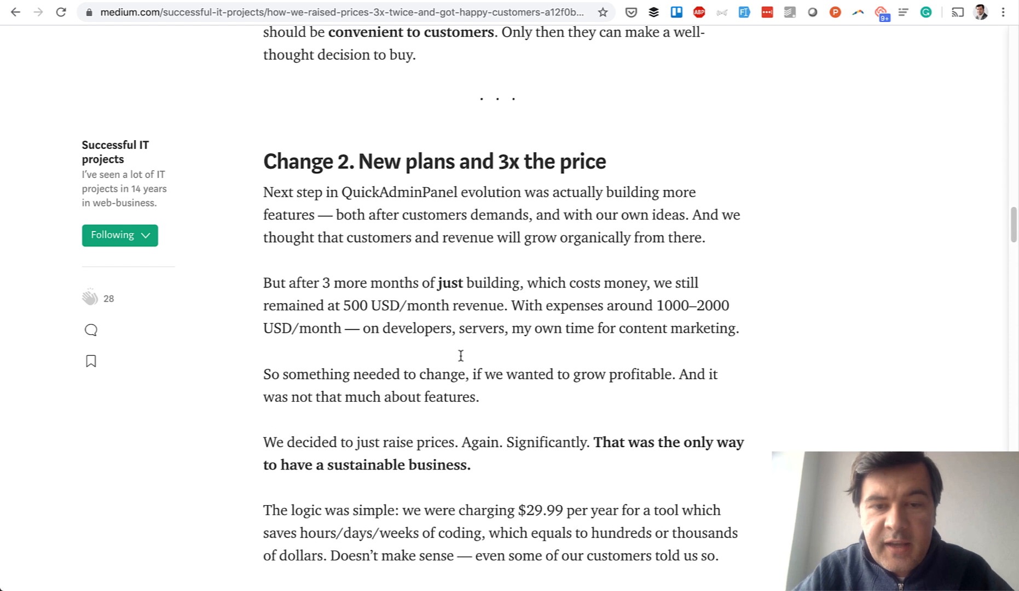
mouse_move(460, 360)
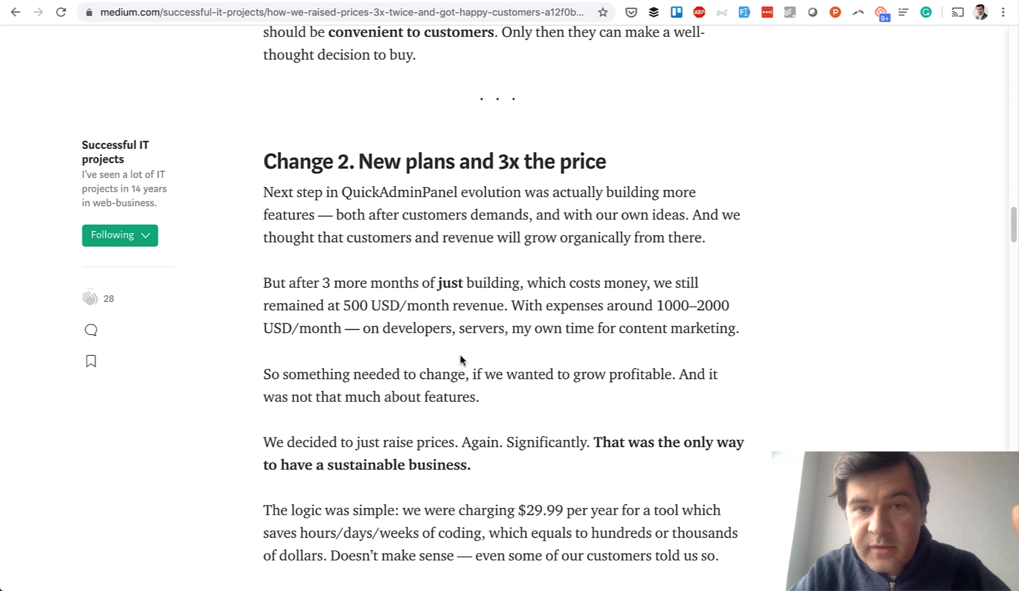
scroll(down, 3)
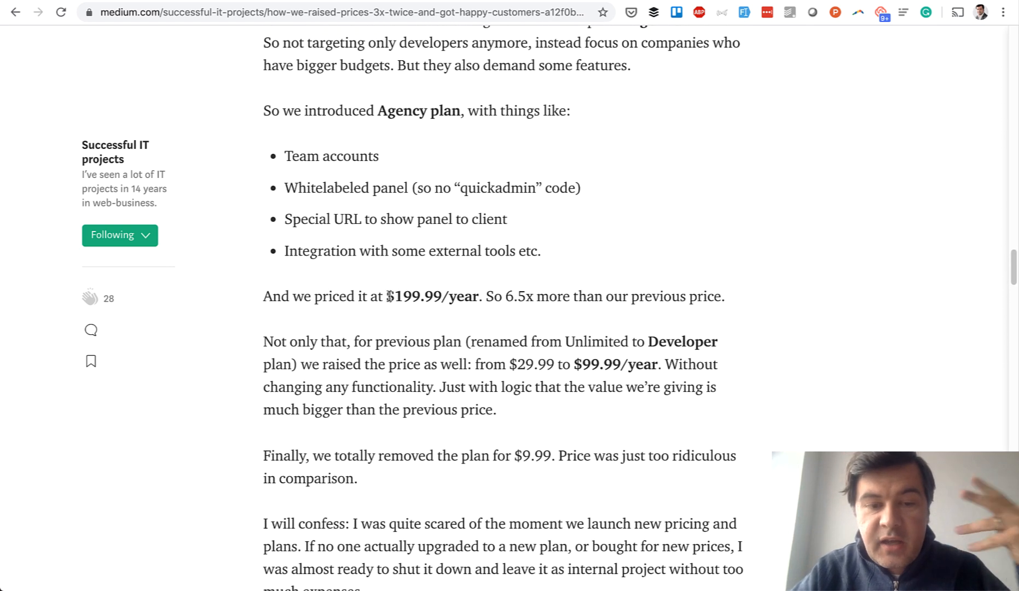
double_click(416, 296)
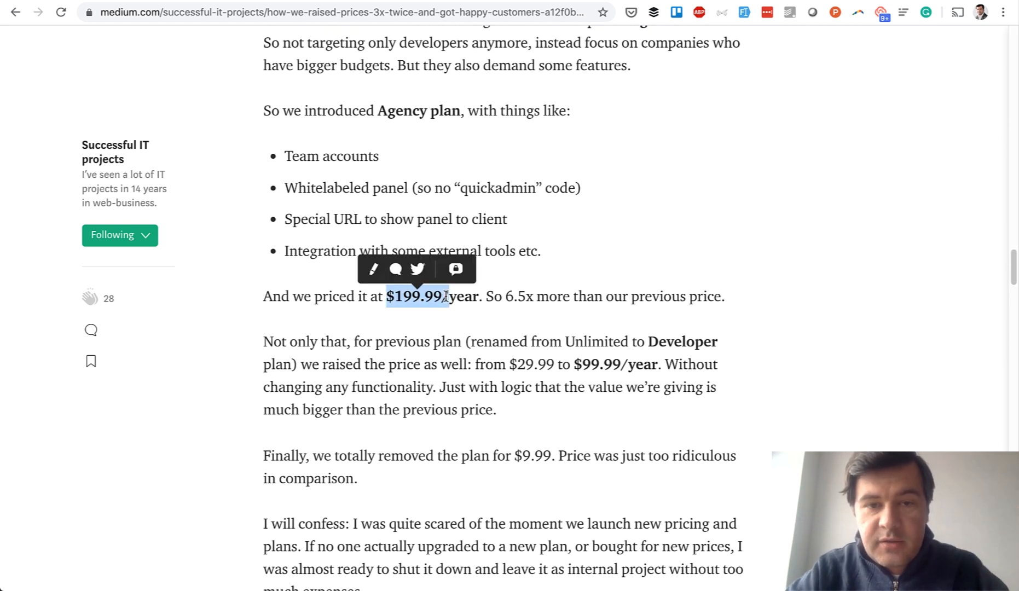
click(432, 354)
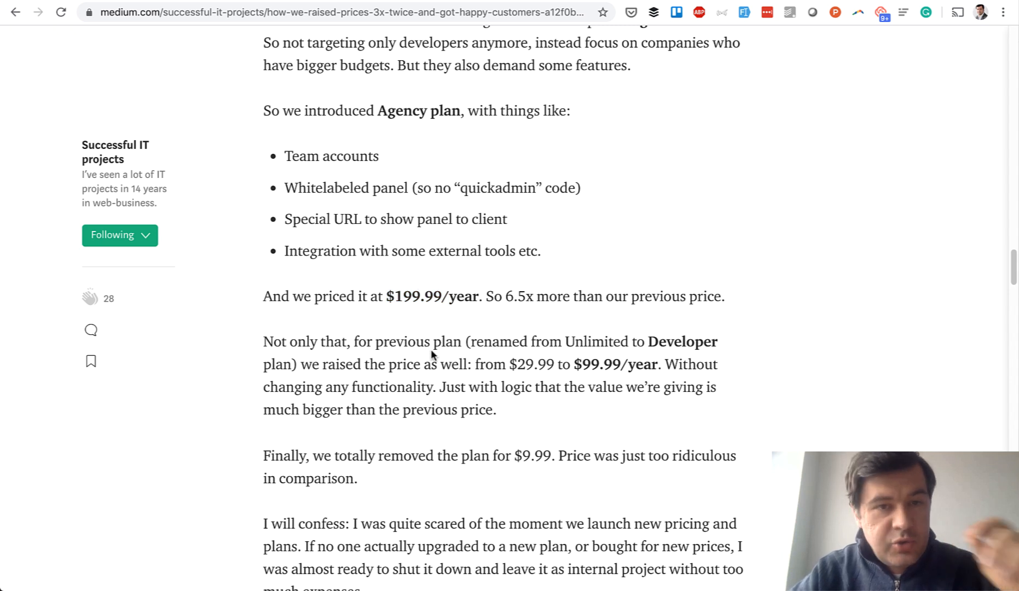
mouse_move(503, 296)
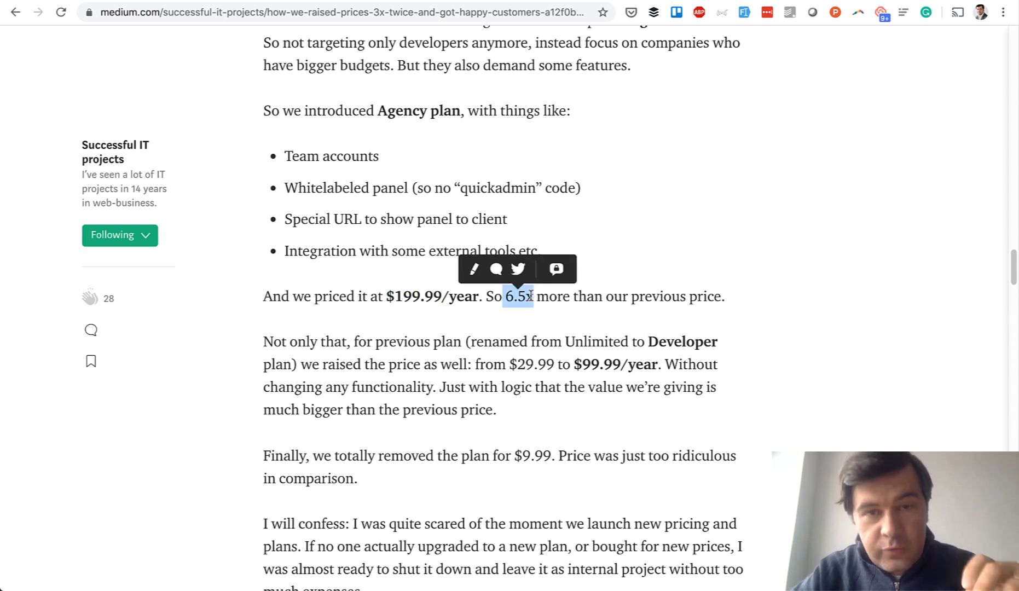
click(427, 328)
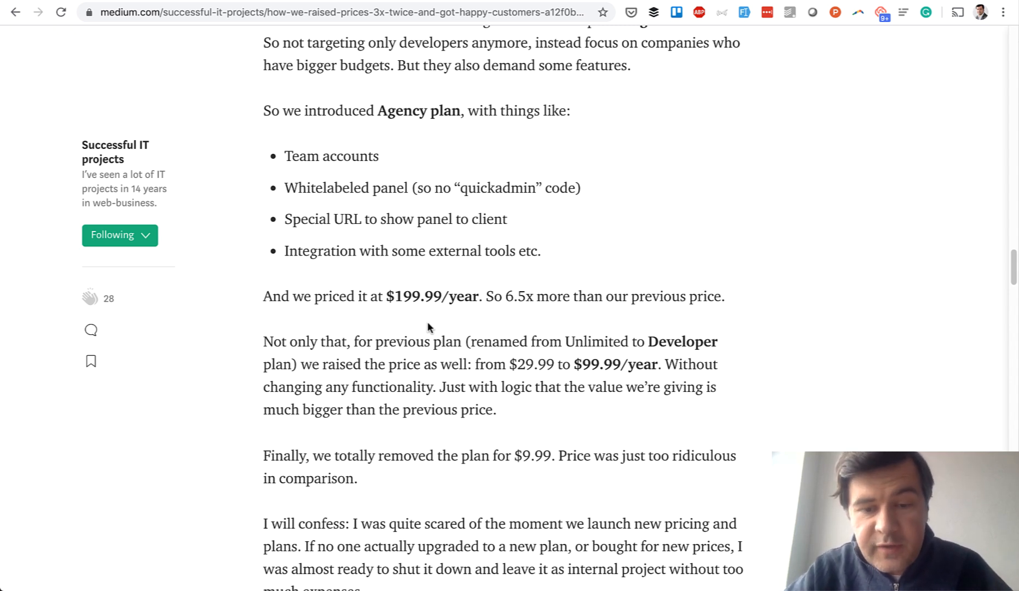
mouse_move(460, 356)
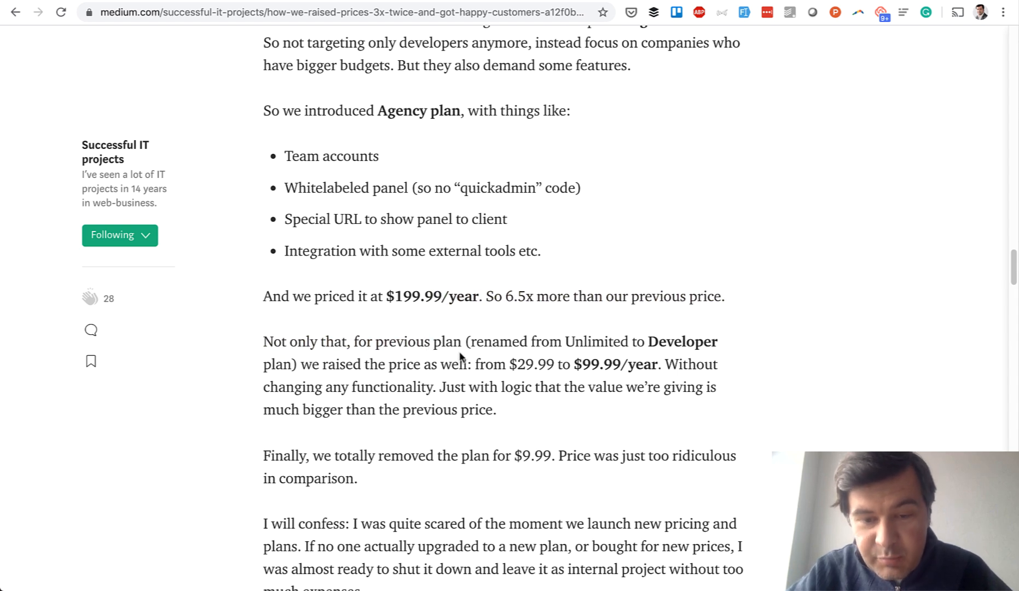
scroll(down, 3)
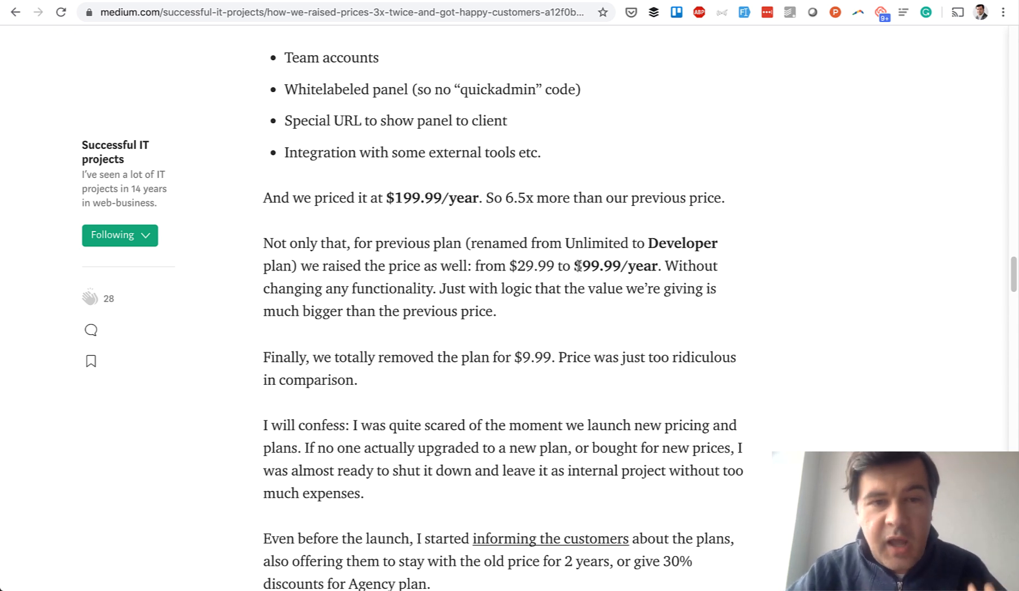
mouse_move(578, 281)
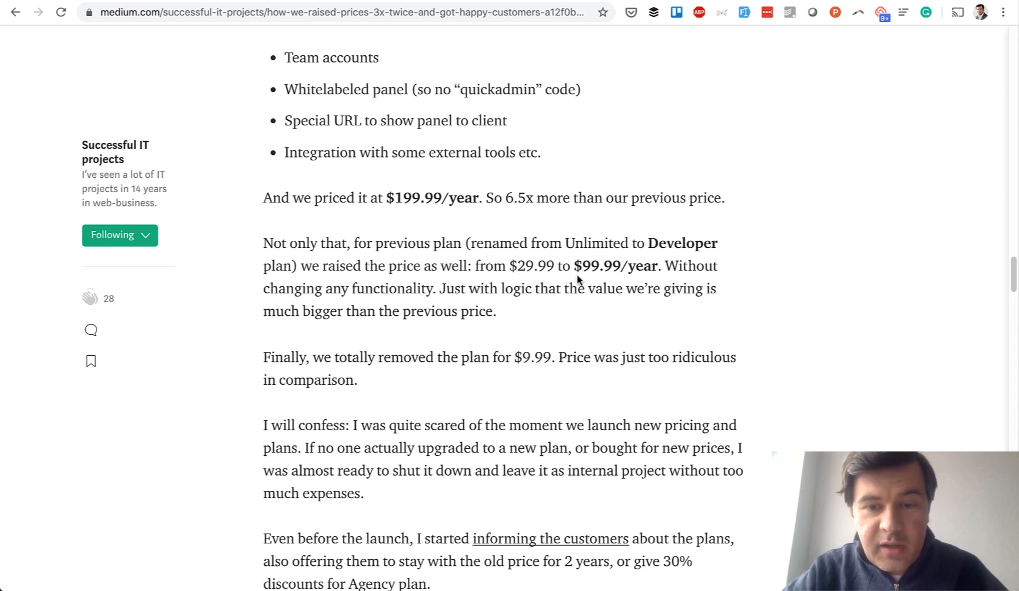
mouse_move(620, 259)
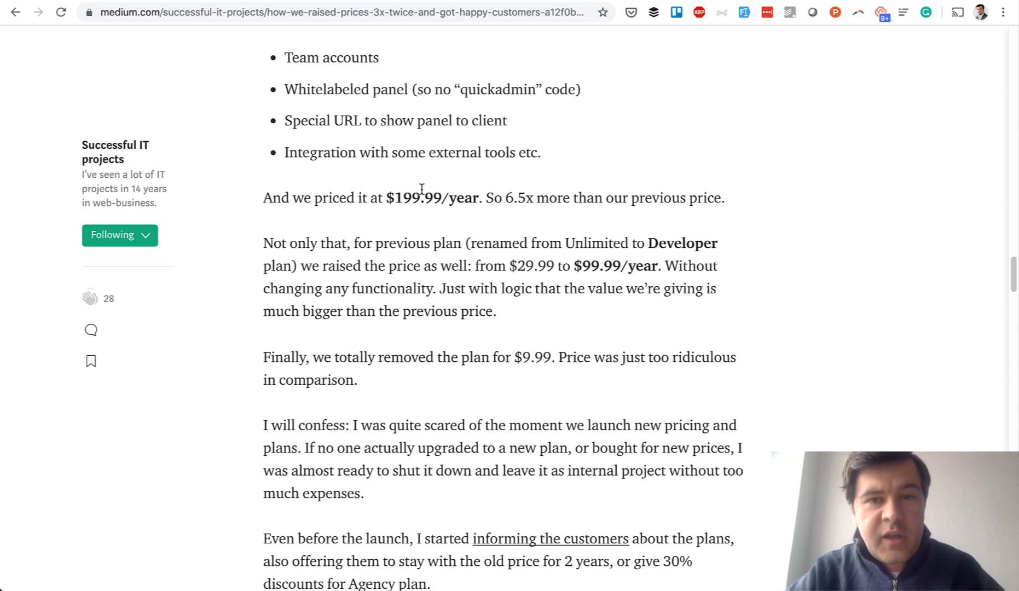
mouse_move(434, 236)
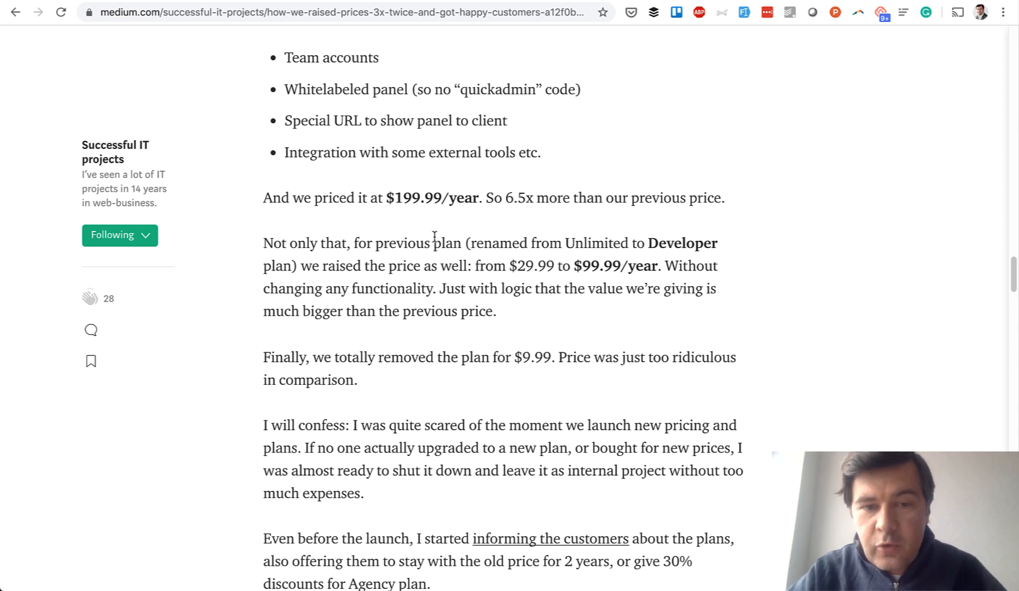
double_click(415, 197)
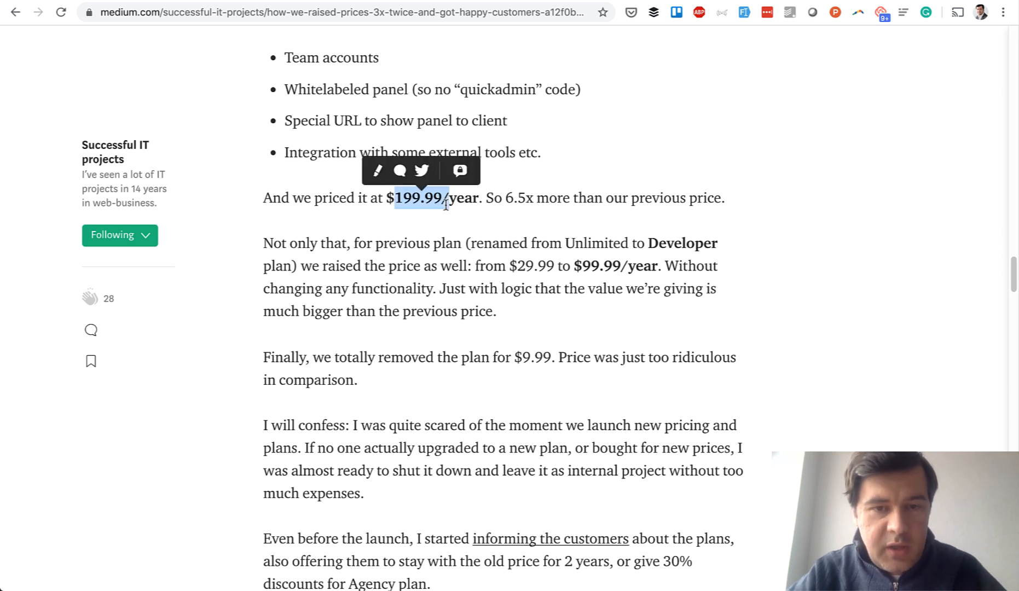
click(447, 218)
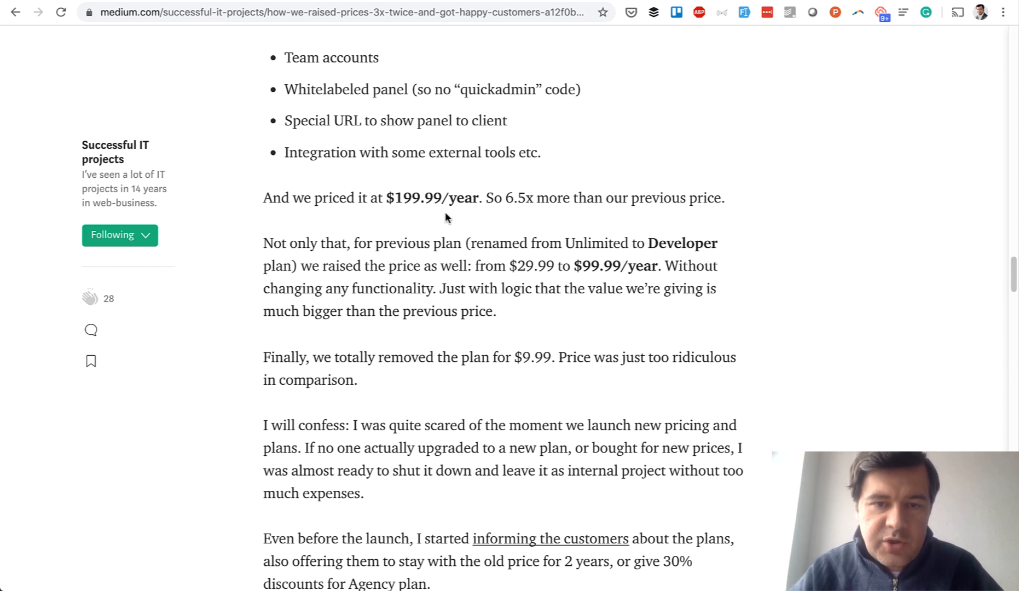
- Scroll down to the 'Here are the results' chart showing revenue climbing to 1500 USD/month
scroll(down, 3)
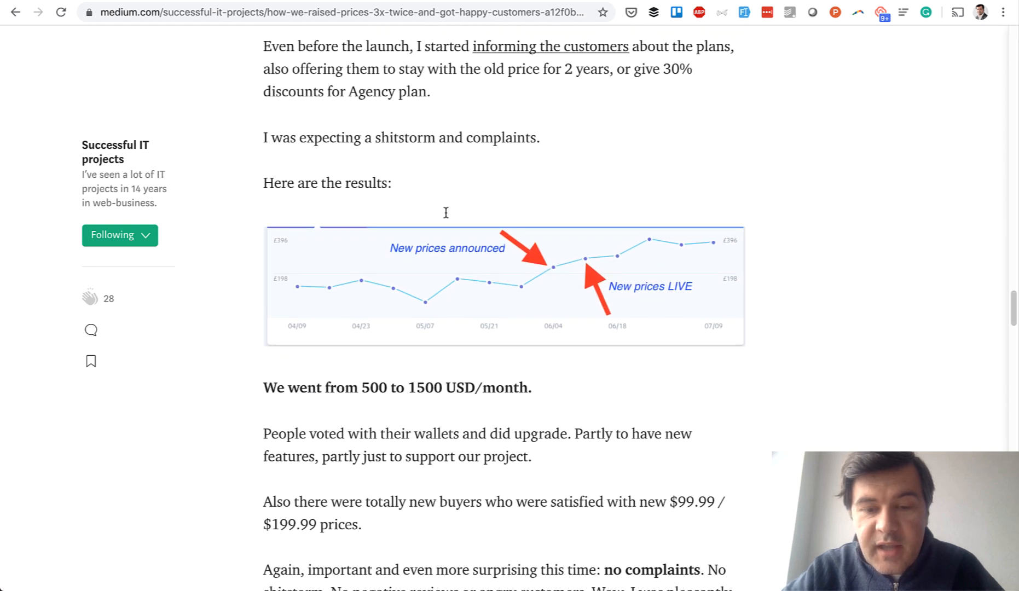
scroll(down, 3)
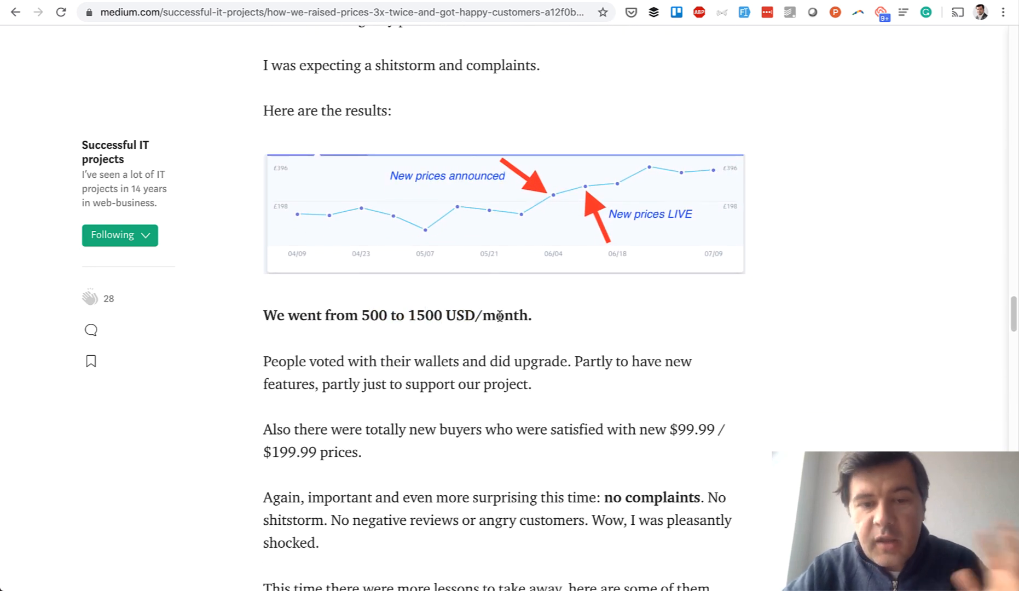
mouse_move(429, 338)
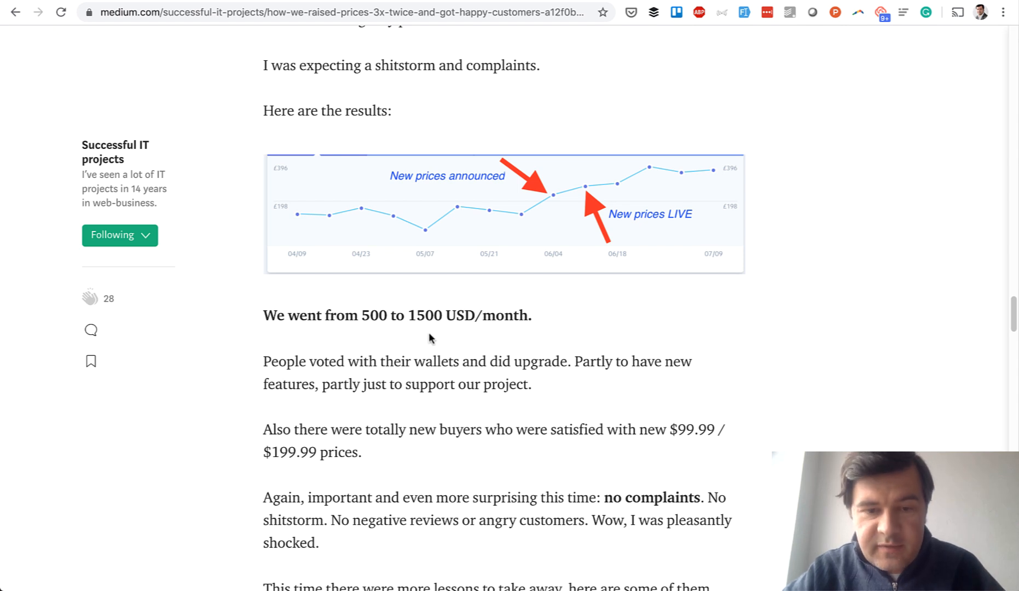
mouse_move(455, 355)
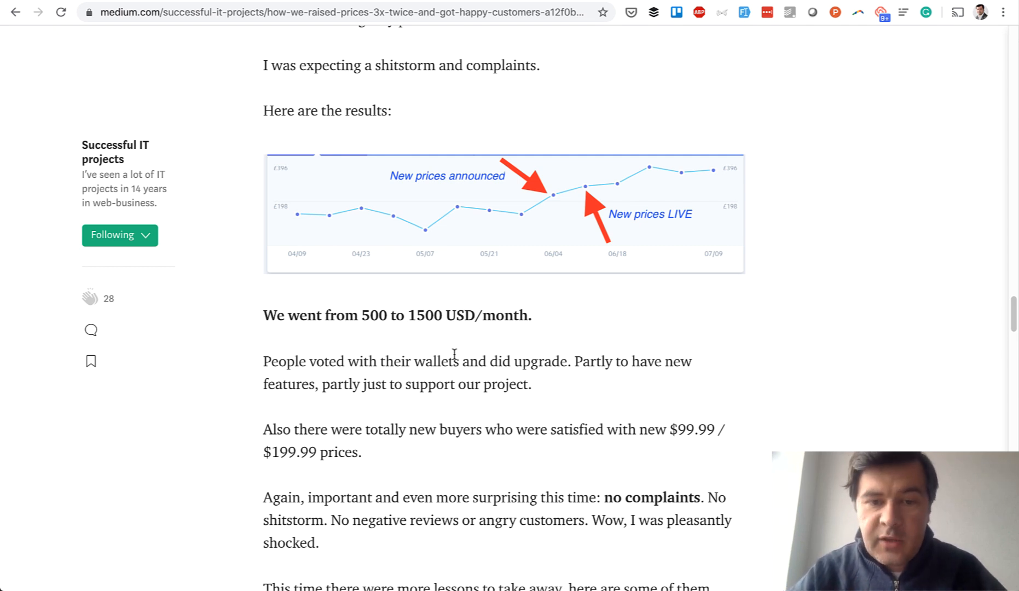
mouse_move(245, 414)
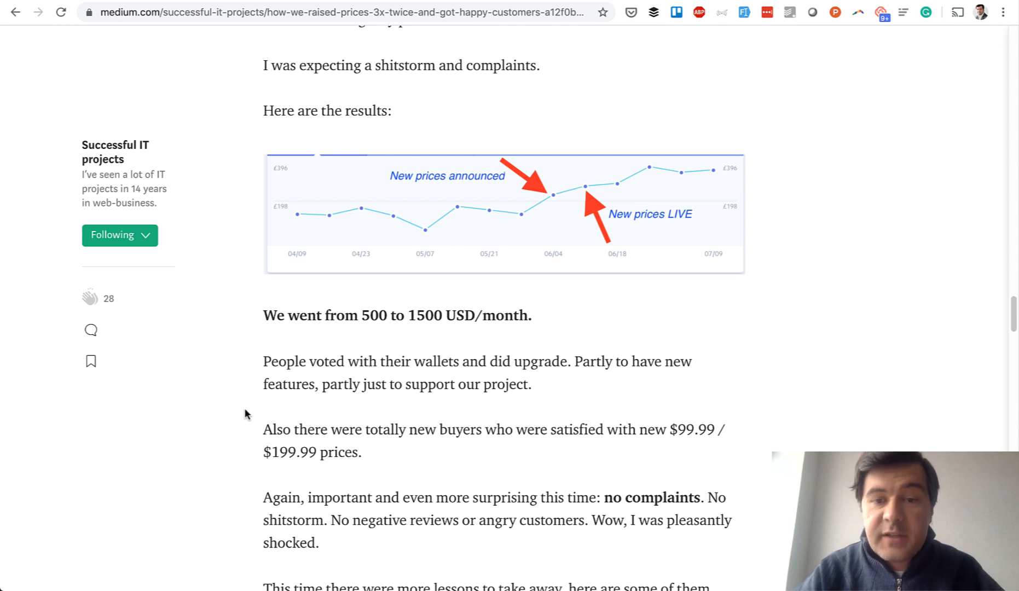
mouse_move(259, 444)
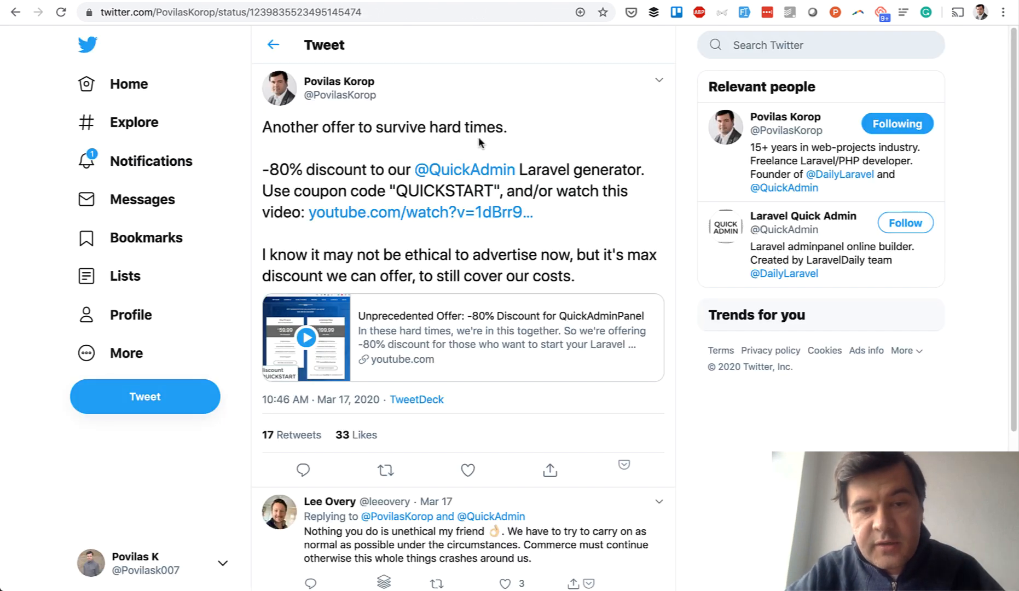
mouse_move(582, 257)
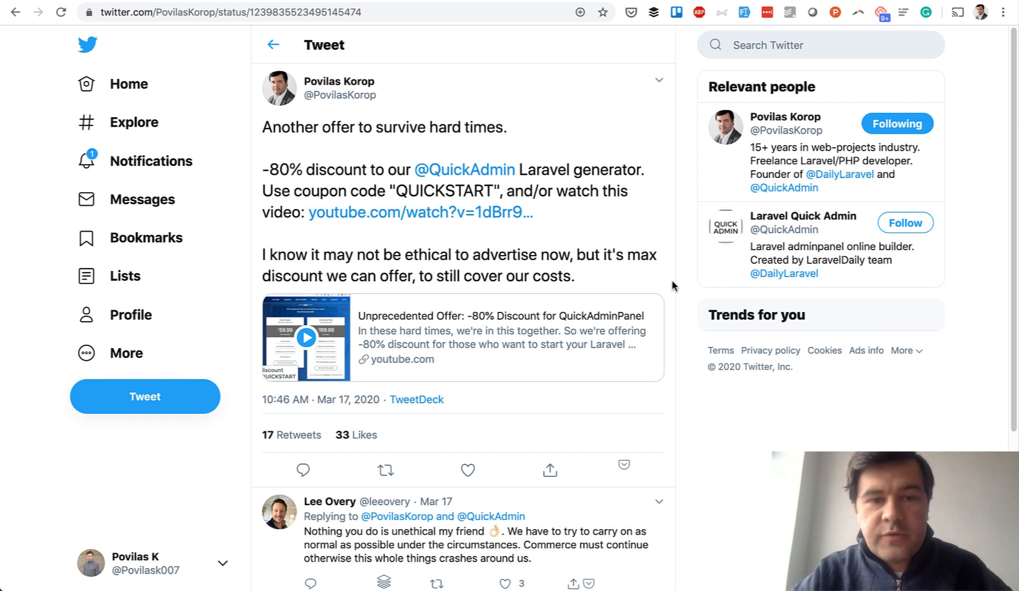
mouse_move(441, 195)
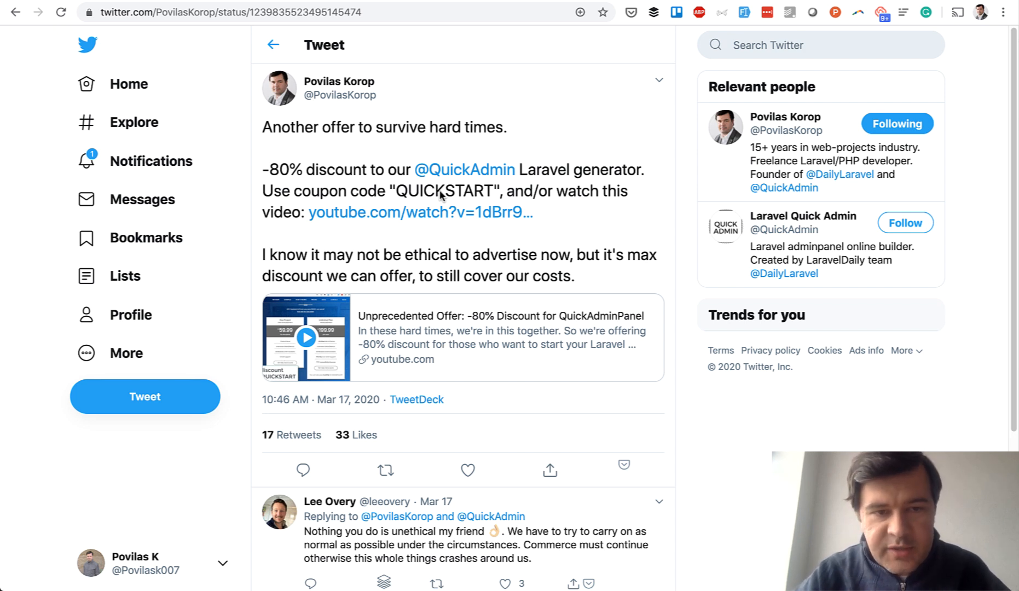
mouse_move(304, 169)
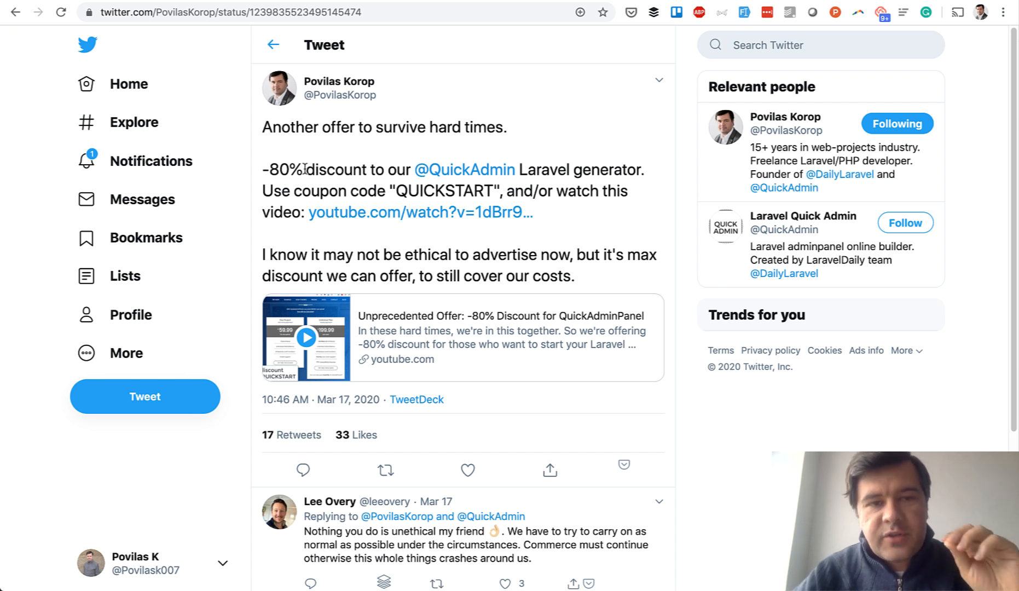
mouse_move(305, 169)
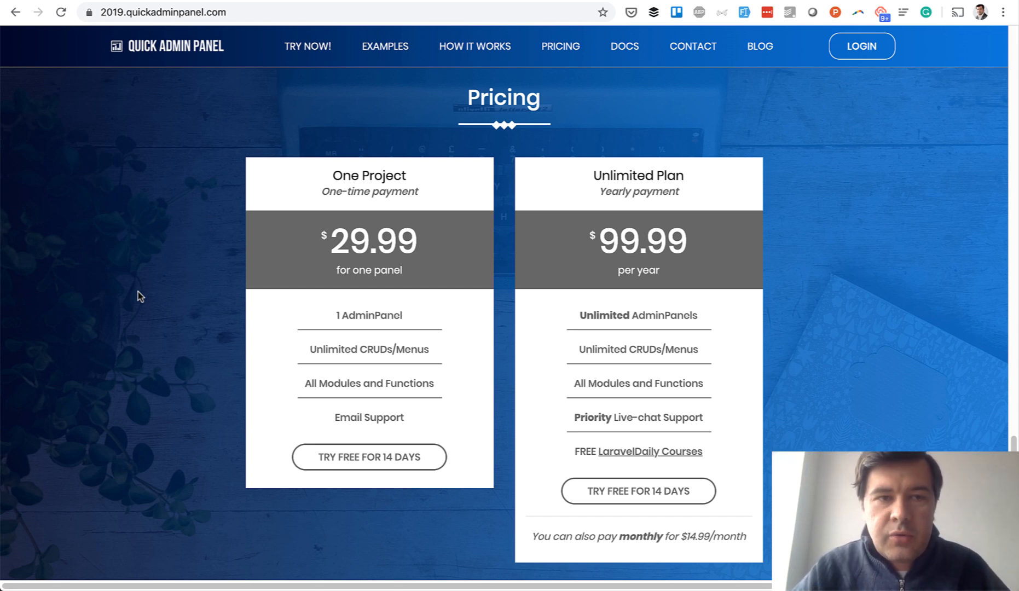
- Scroll the Quick Admin Panel pricing page to the One Project and Unlimited Plan prices
scroll(down, 3)
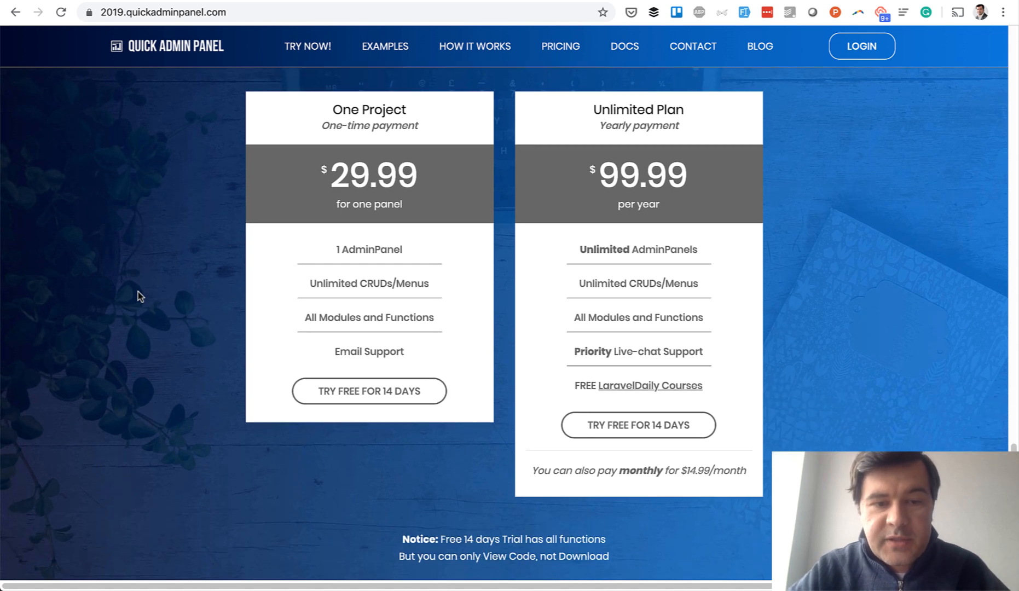
scroll(down, 3)
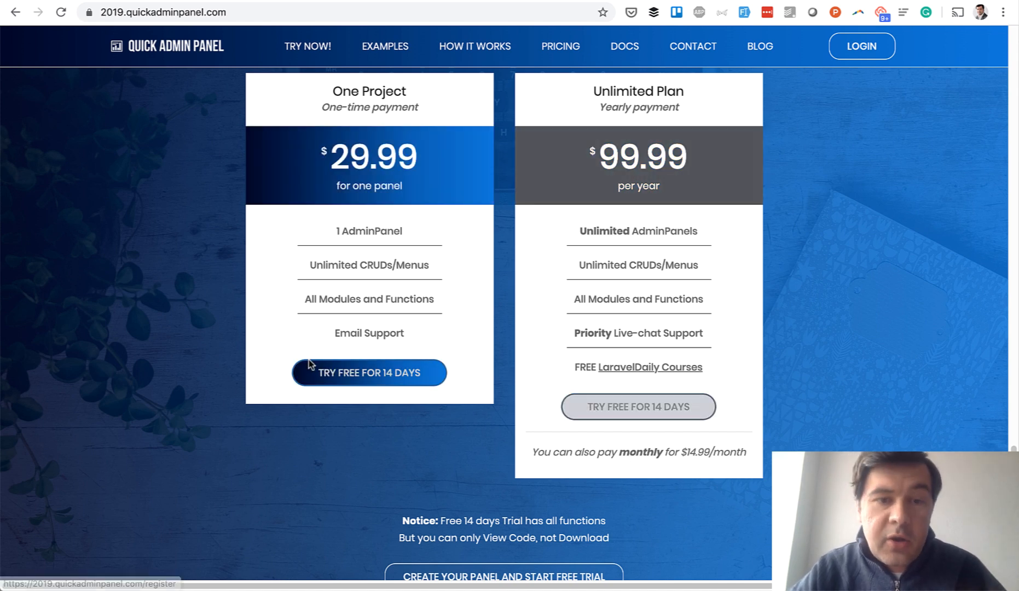
mouse_move(124, 238)
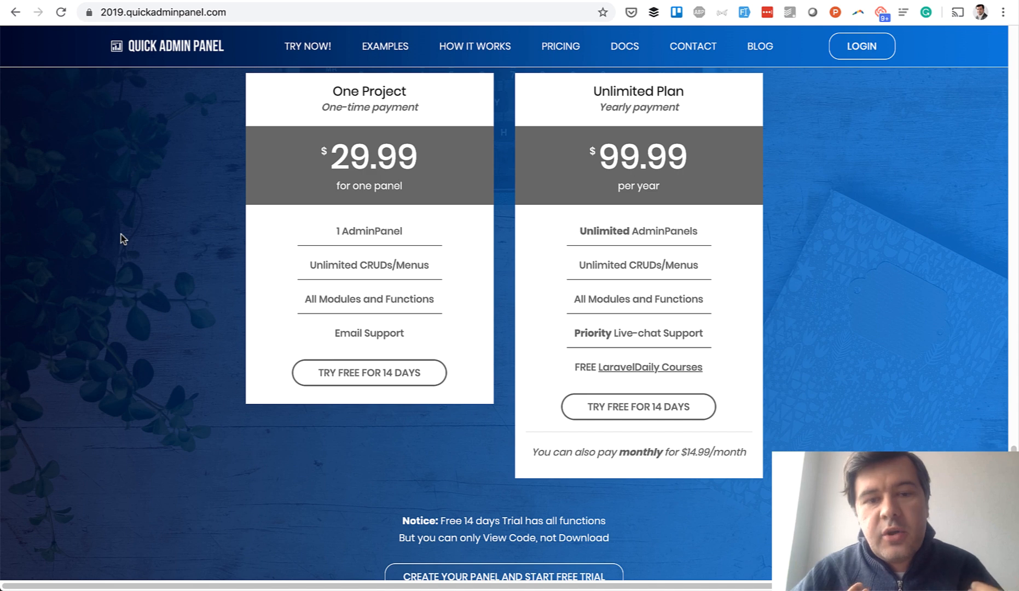
mouse_move(164, 247)
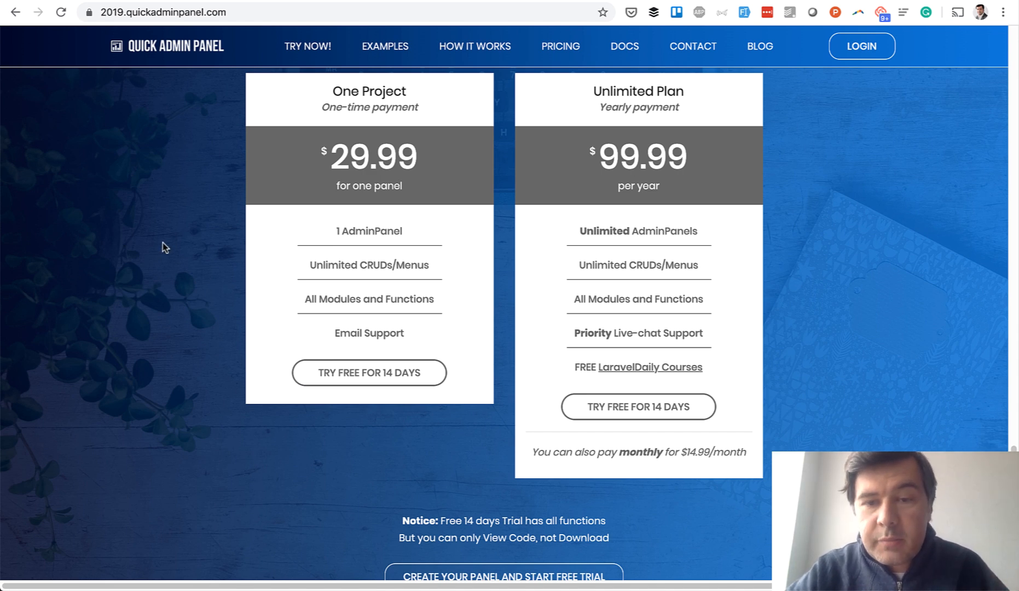